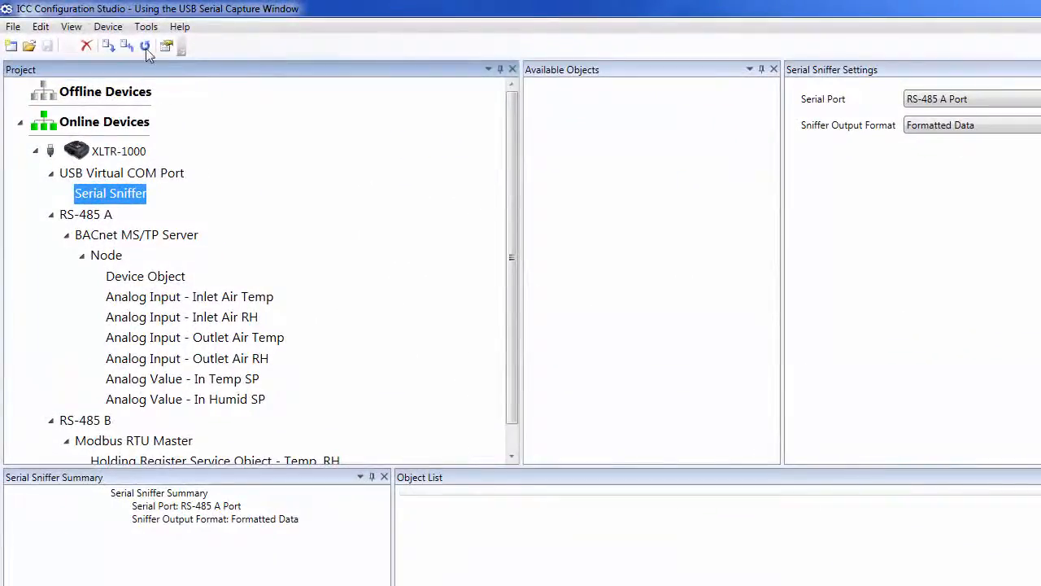
- Open the USB Serial Capture Window and connect to XLTR-1000 (COM6) to stream TX/RX packets
{"action": "left_click", "coordinate": [146, 26]}
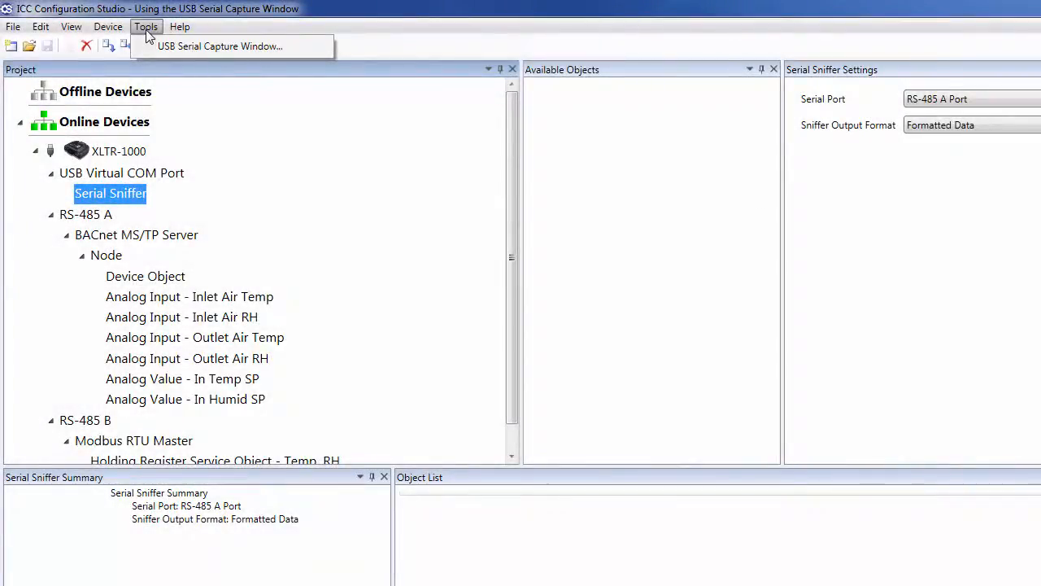
{"action": "left_click", "coordinate": [146, 27]}
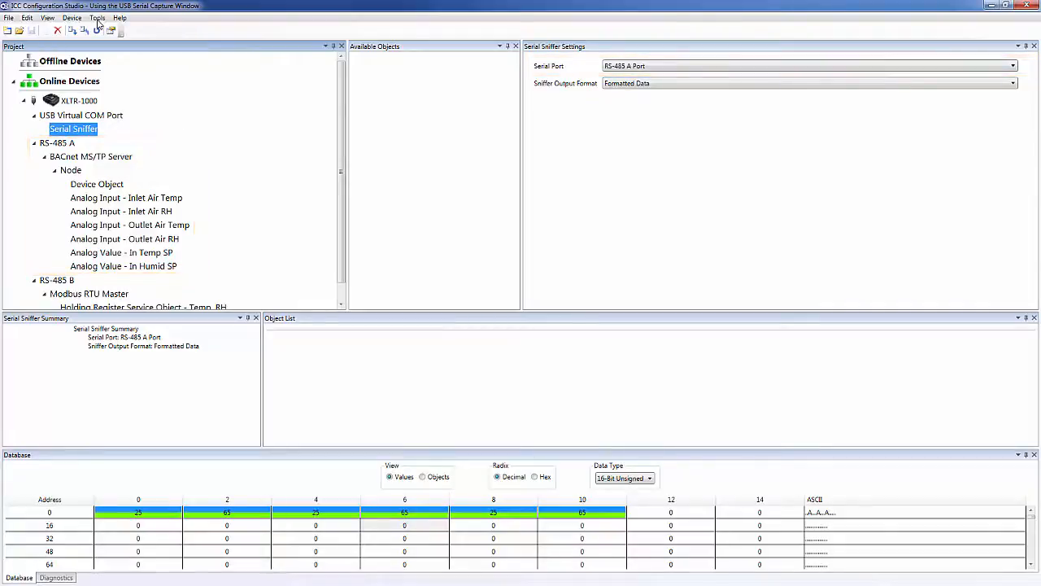
{"action": "left_click", "coordinate": [808, 83]}
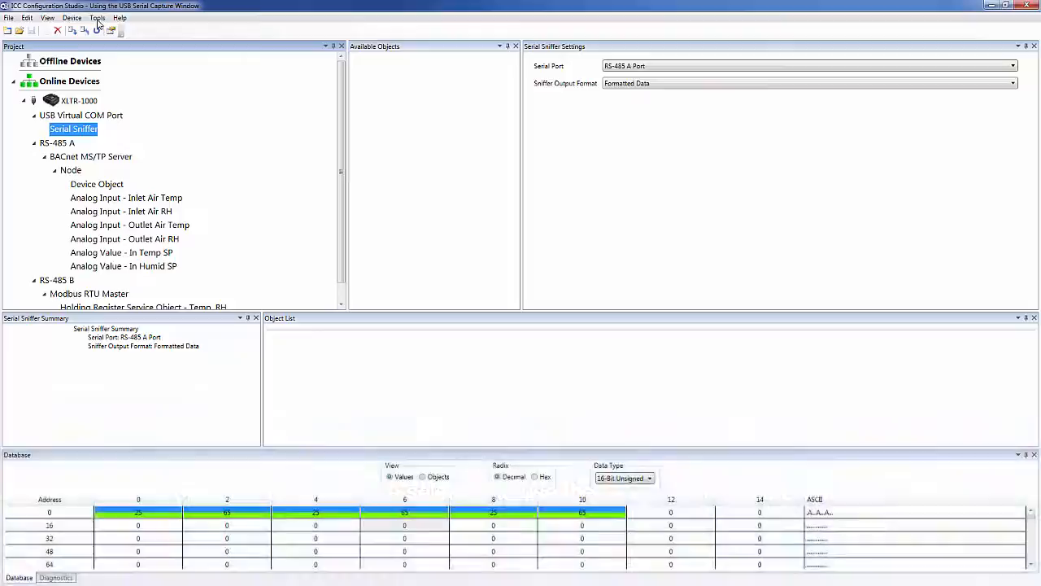
{"action": "left_click", "coordinate": [97, 17]}
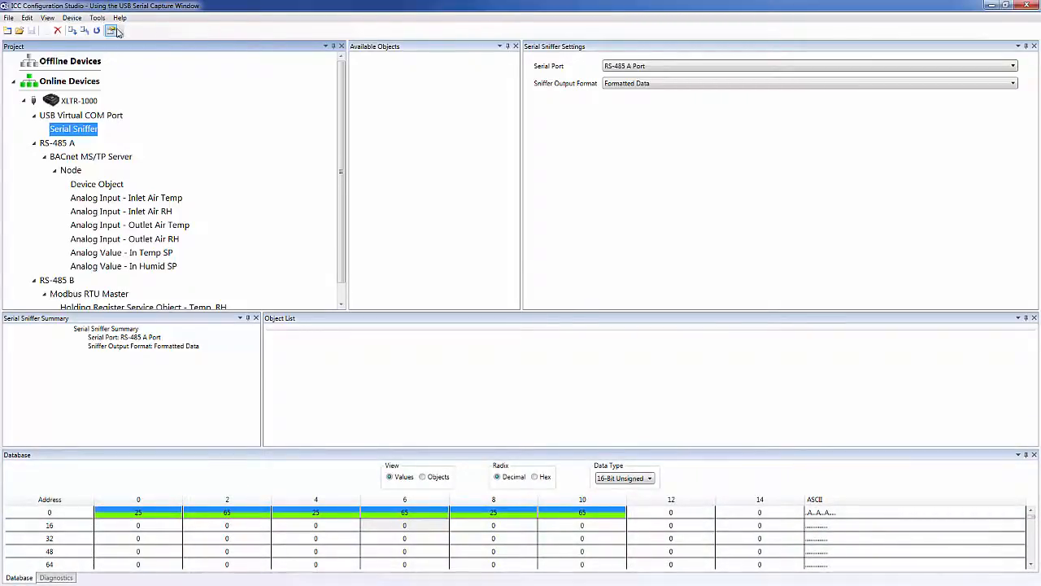
{"action": "left_click", "coordinate": [112, 30]}
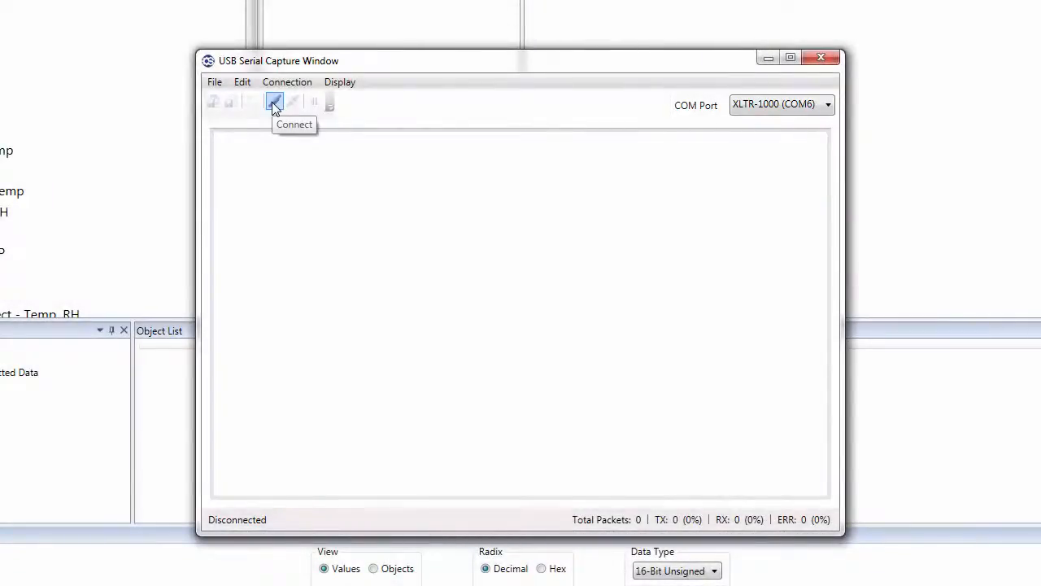
{"action": "left_click", "coordinate": [274, 101]}
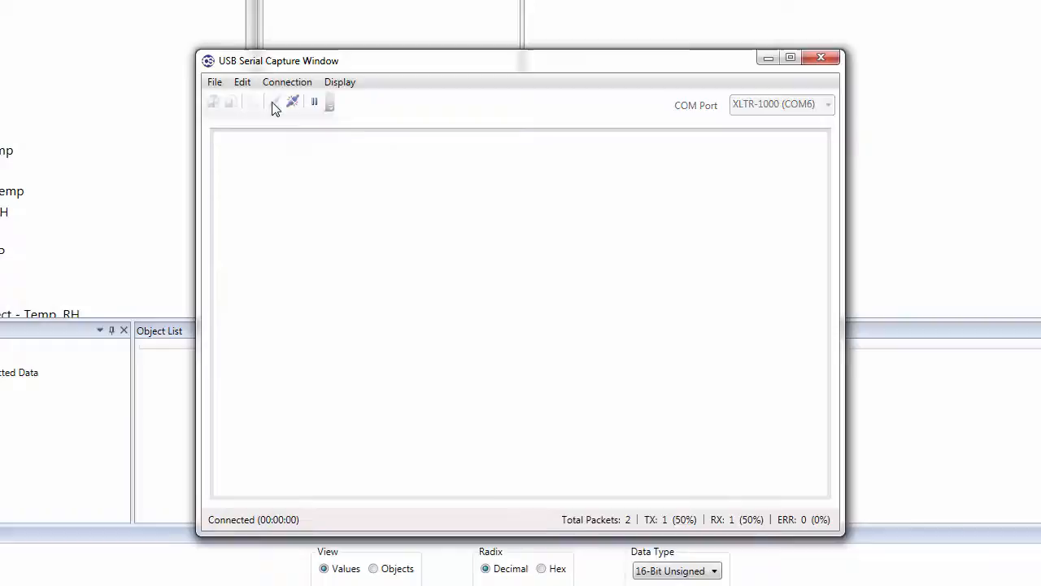
{"action": "left_click", "coordinate": [252, 101]}
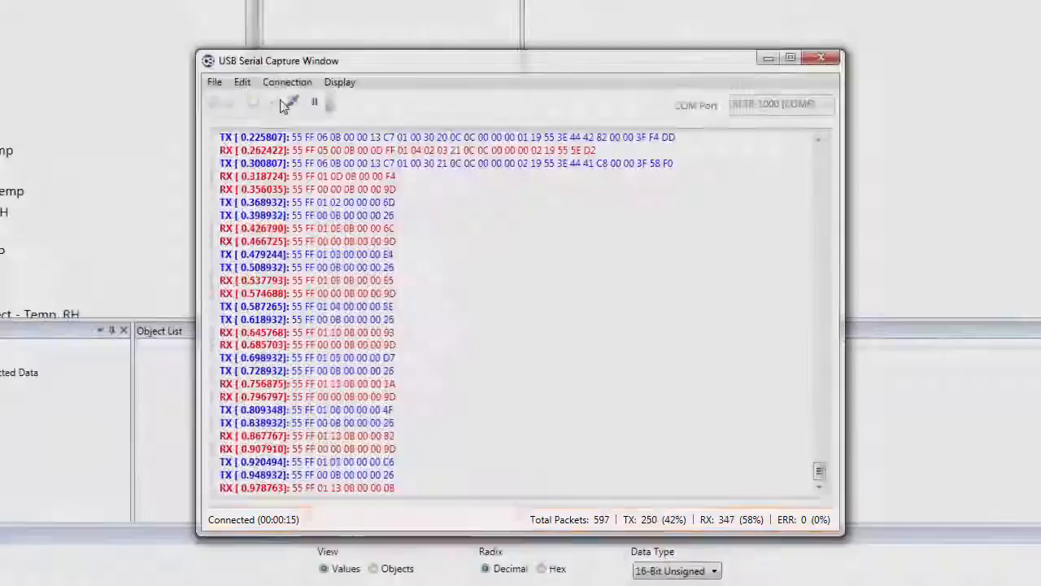
{"action": "left_click", "coordinate": [314, 101]}
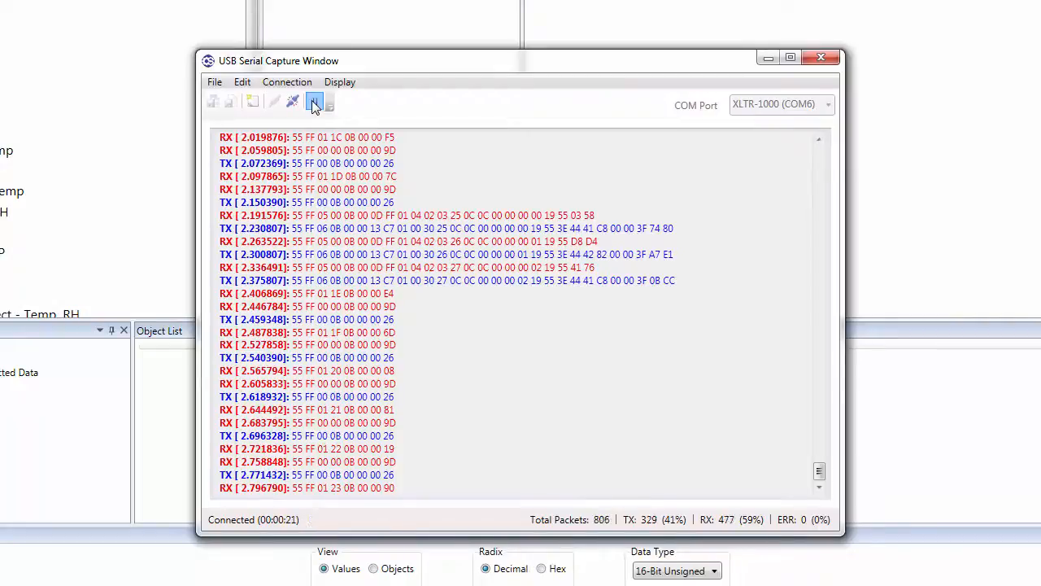
{"action": "left_click", "coordinate": [314, 101]}
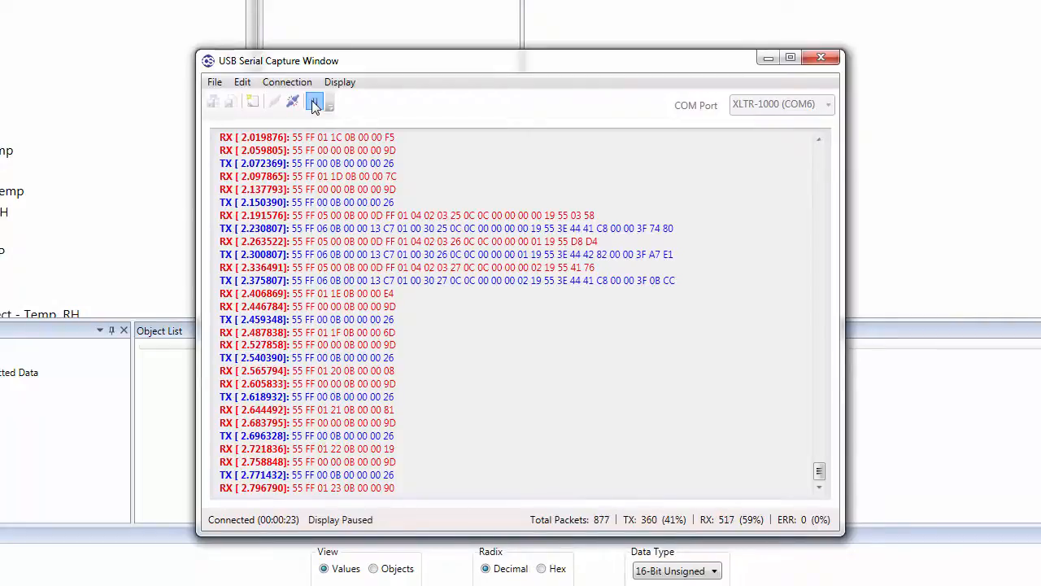
{"action": "left_click", "coordinate": [314, 101]}
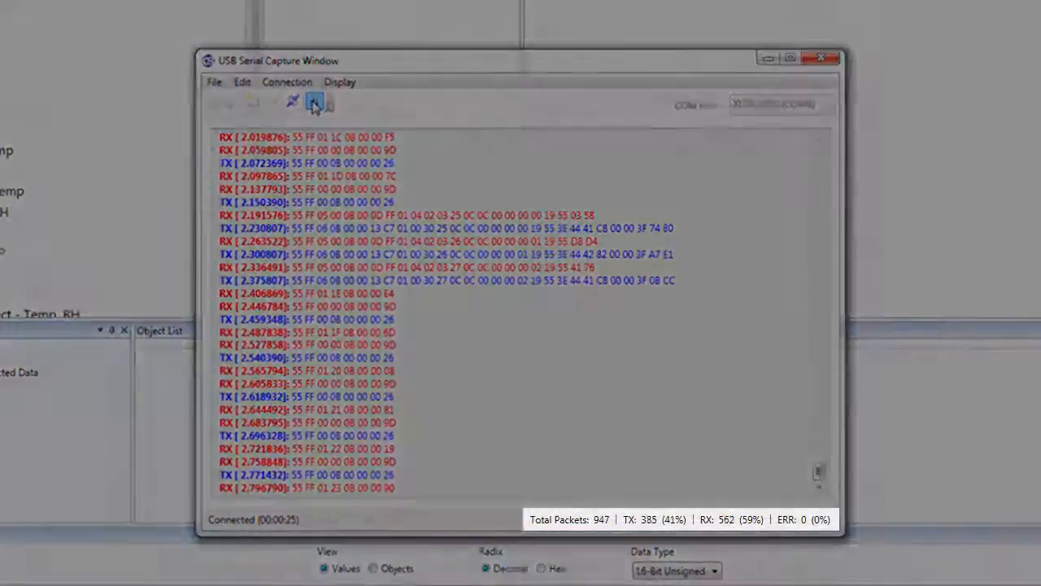
{"action": "left_click", "coordinate": [313, 102]}
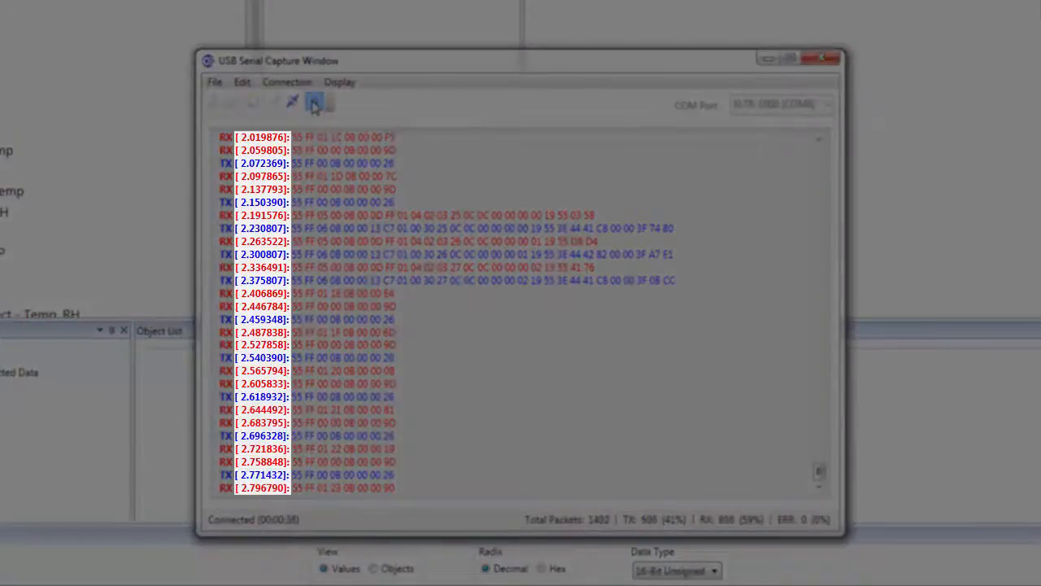
{"action": "left_click", "coordinate": [314, 101]}
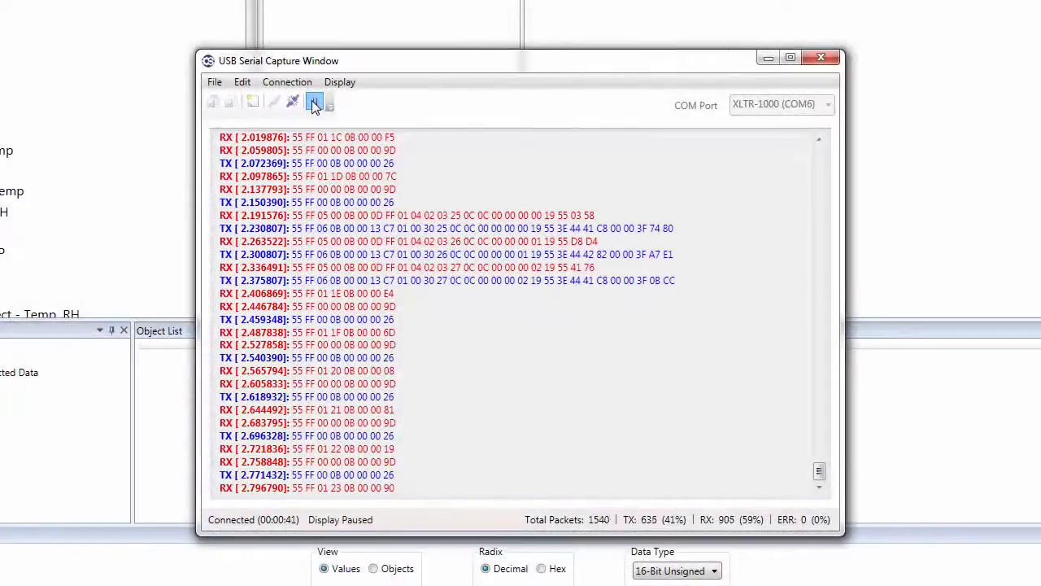
{"action": "left_click", "coordinate": [315, 101]}
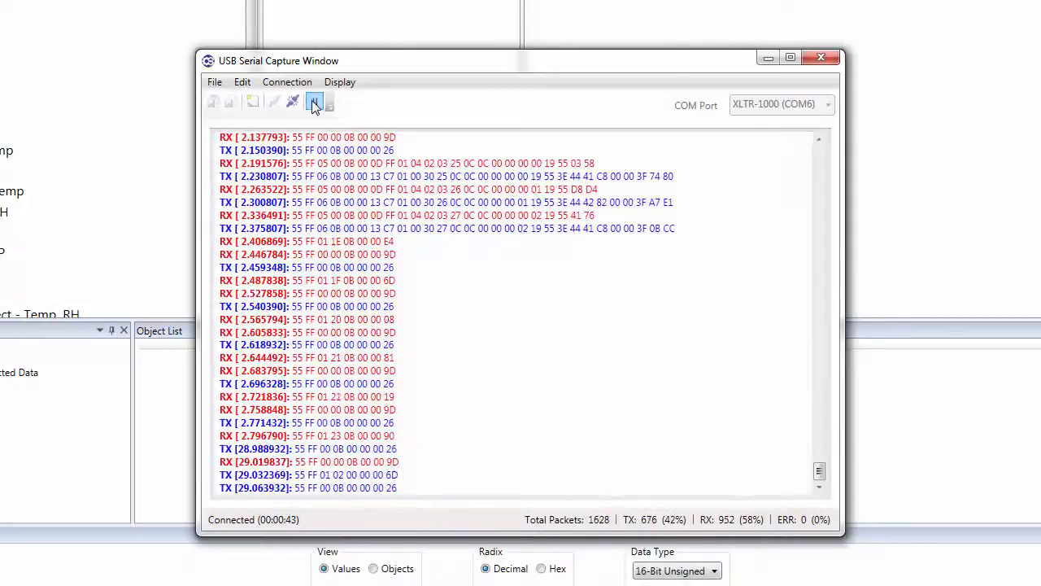
- Disconnect the USB Serial Capture session, stopping at 1,818 packets with zero errors
{"action": "left_click", "coordinate": [314, 101]}
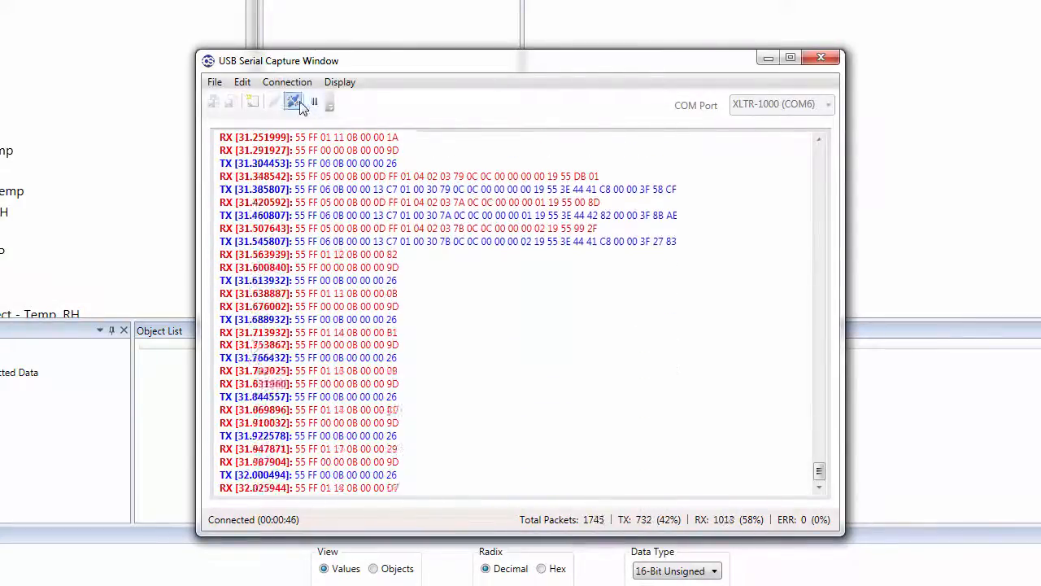
{"action": "mouse_move", "coordinate": [293, 101]}
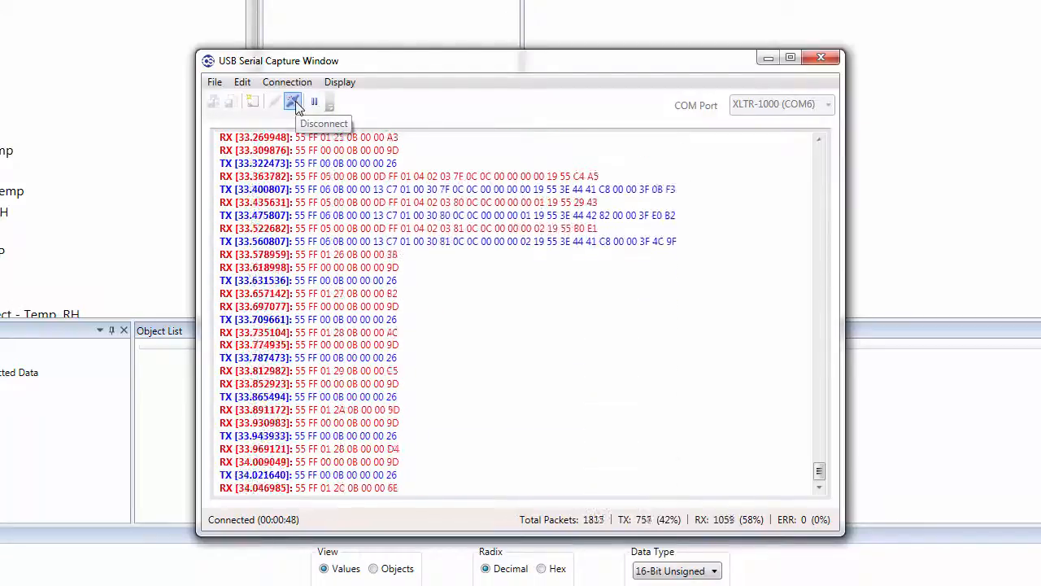
{"action": "left_click", "coordinate": [293, 101]}
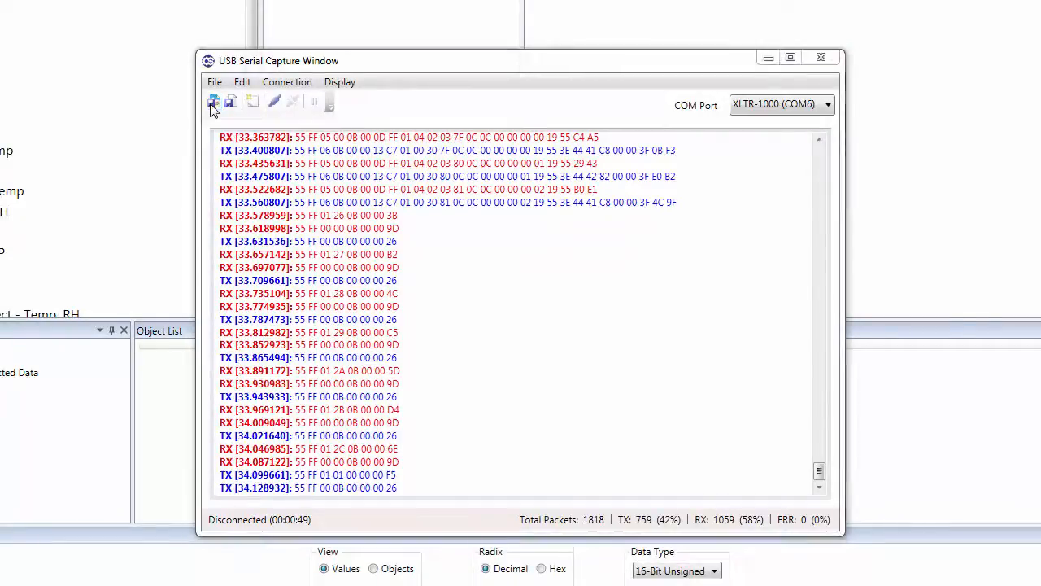
- Save the 1,818-packet capture as XLTR-1000 (COM6).pcap and open it from the desktop in Wireshark
{"action": "left_click", "coordinate": [214, 101]}
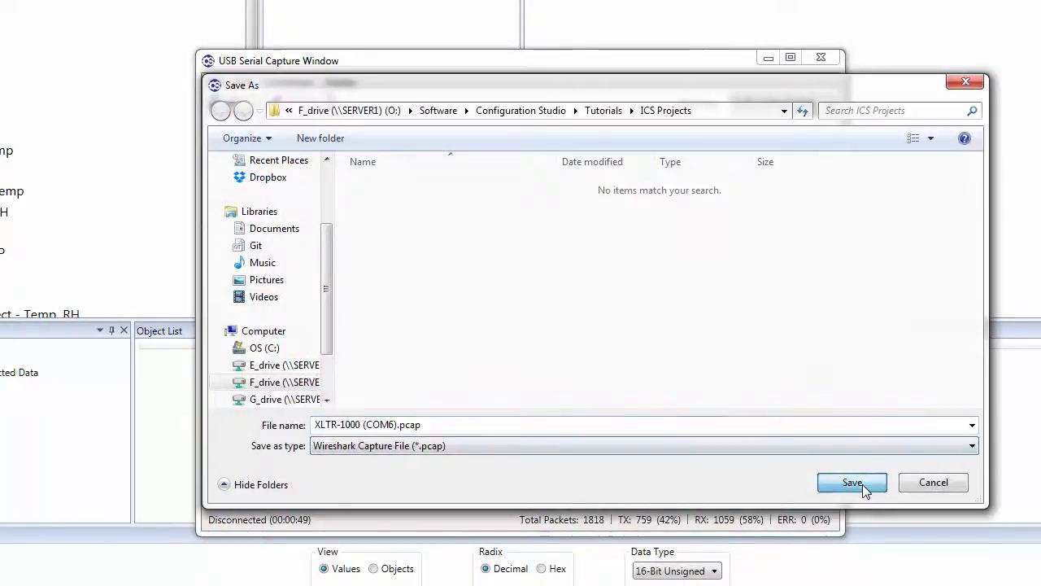
{"action": "left_click", "coordinate": [852, 482]}
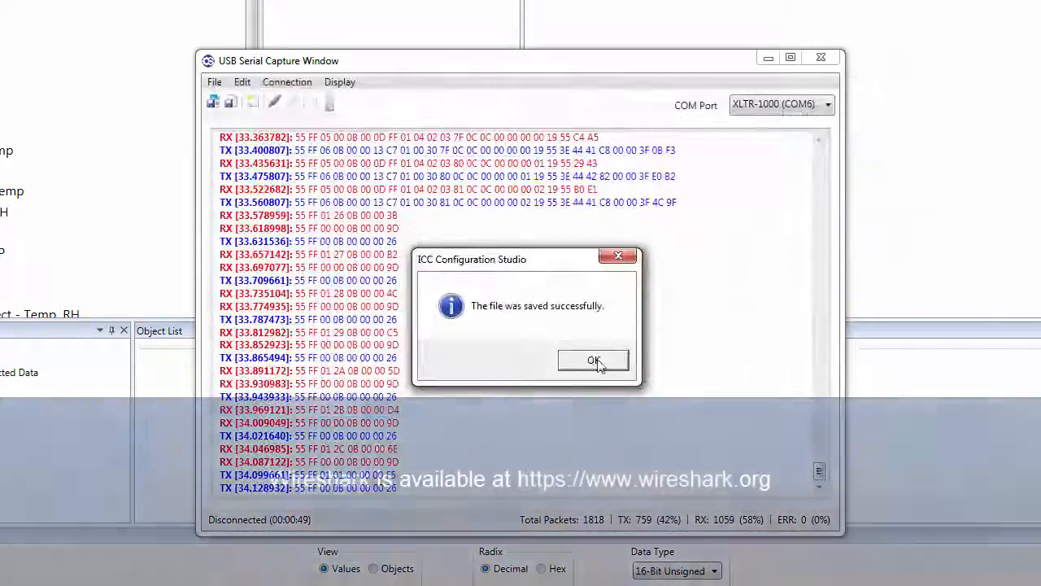
{"action": "left_click", "coordinate": [594, 361]}
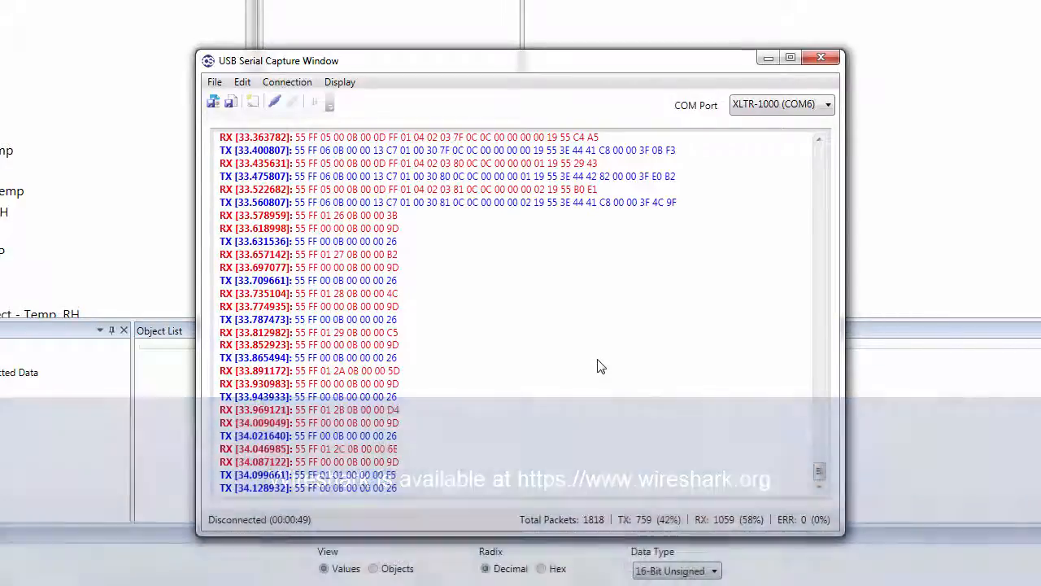
{"action": "left_click", "coordinate": [820, 57]}
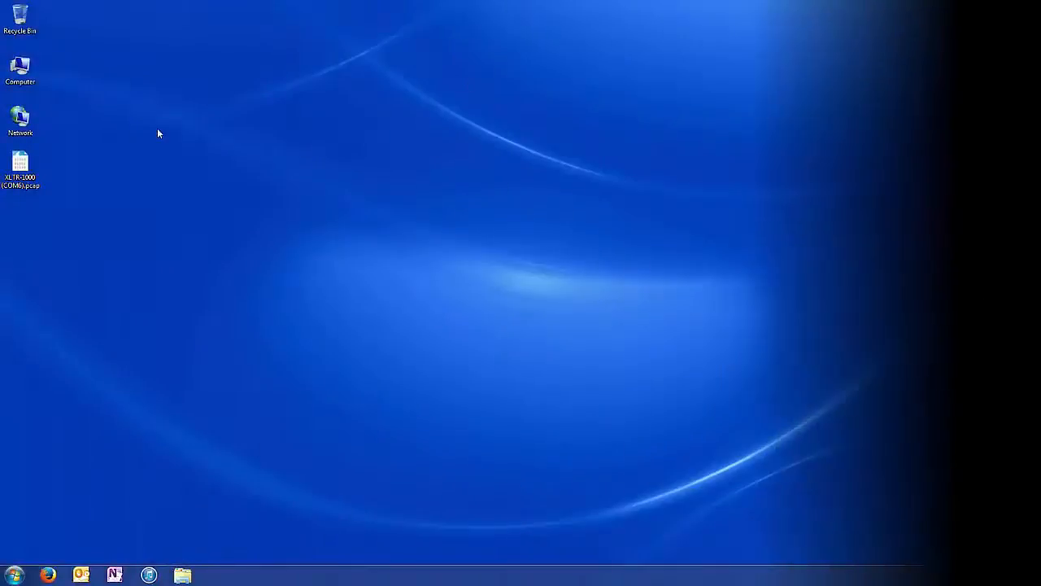
{"action": "double_click", "coordinate": [19, 167]}
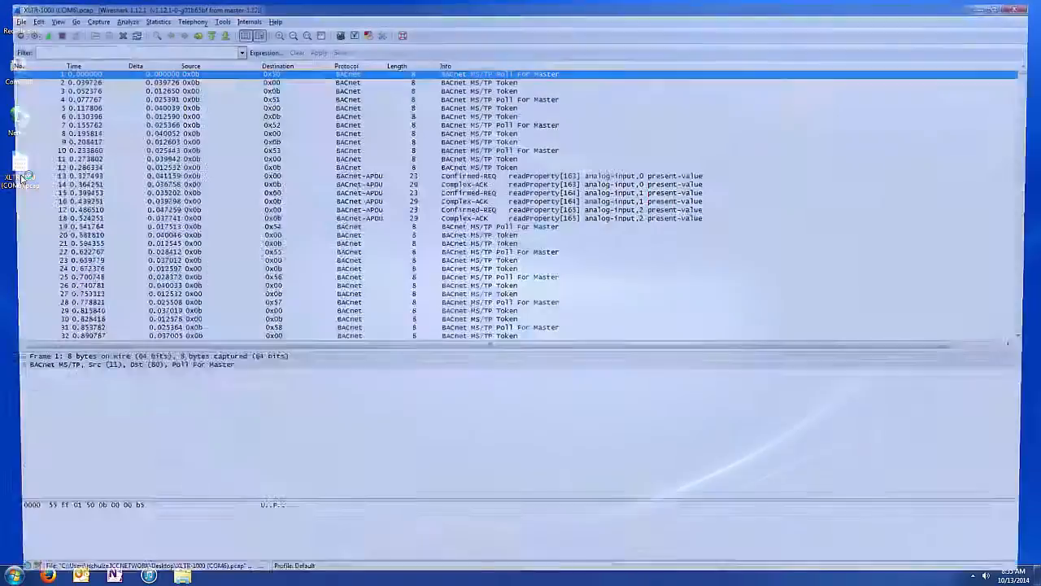